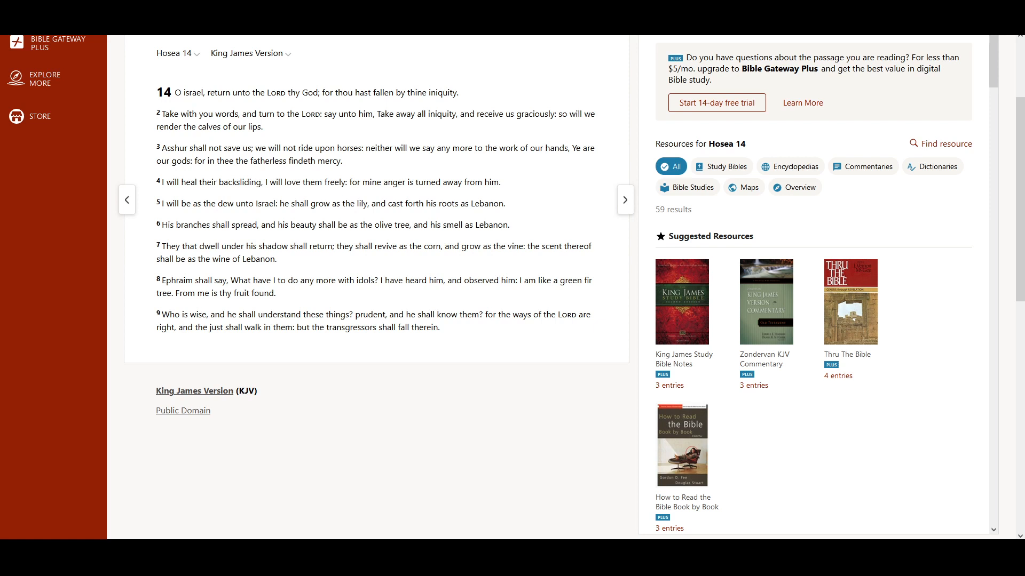
{"action": "mouse_move", "coordinate": [451, 76]}
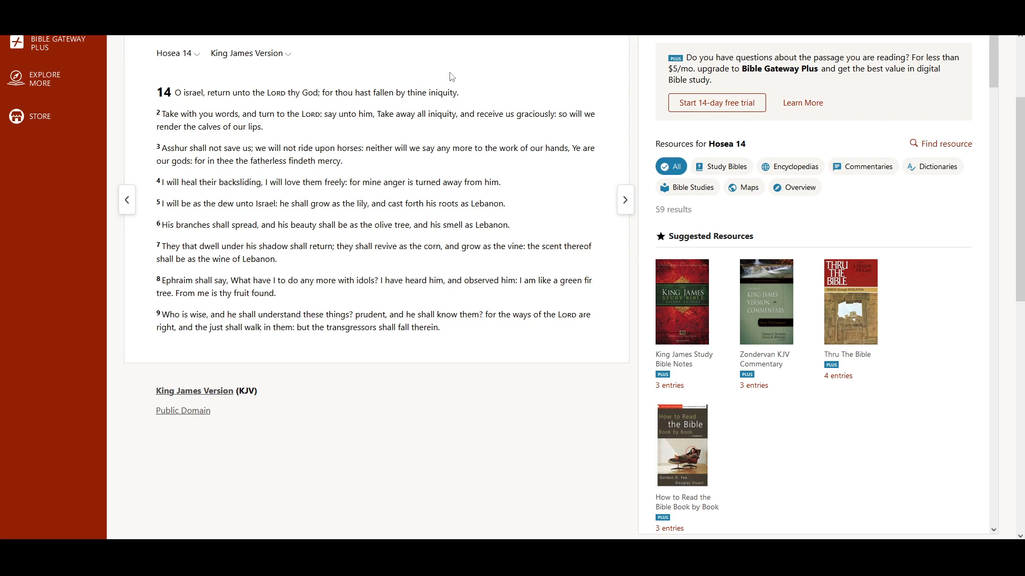
{"action": "mouse_move", "coordinate": [463, 77]}
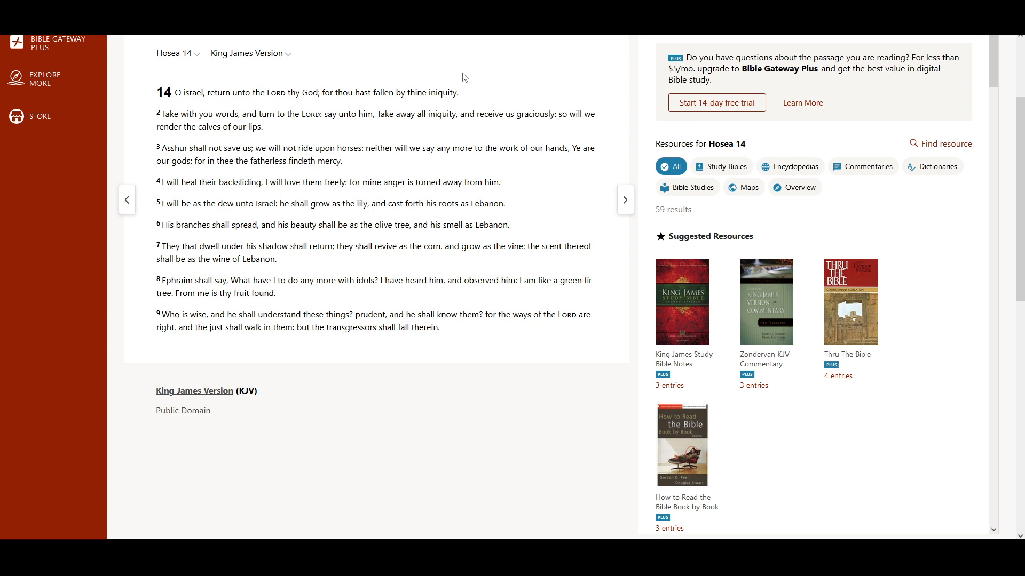
{"action": "mouse_move", "coordinate": [472, 80]}
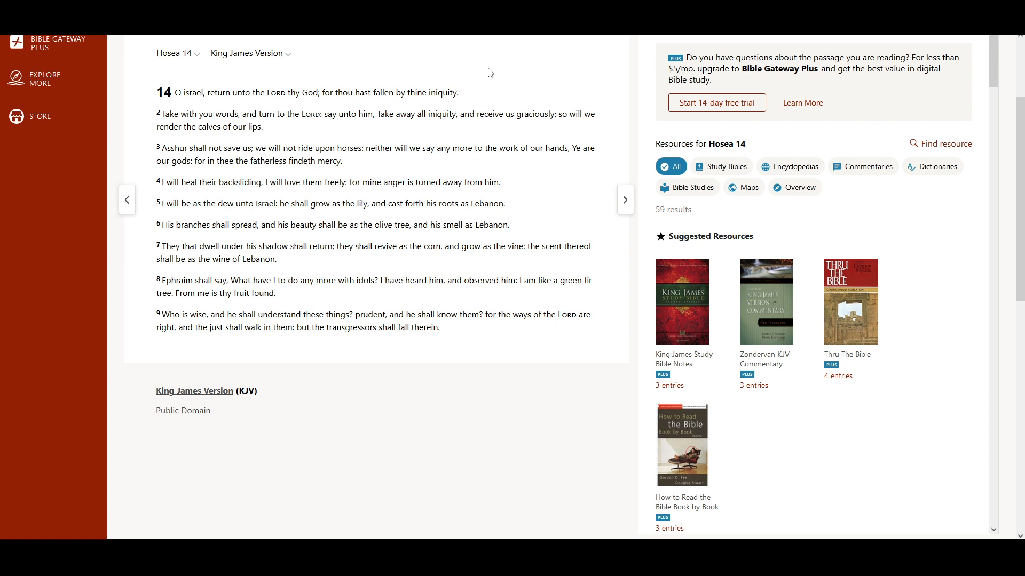
{"action": "mouse_move", "coordinate": [498, 80]}
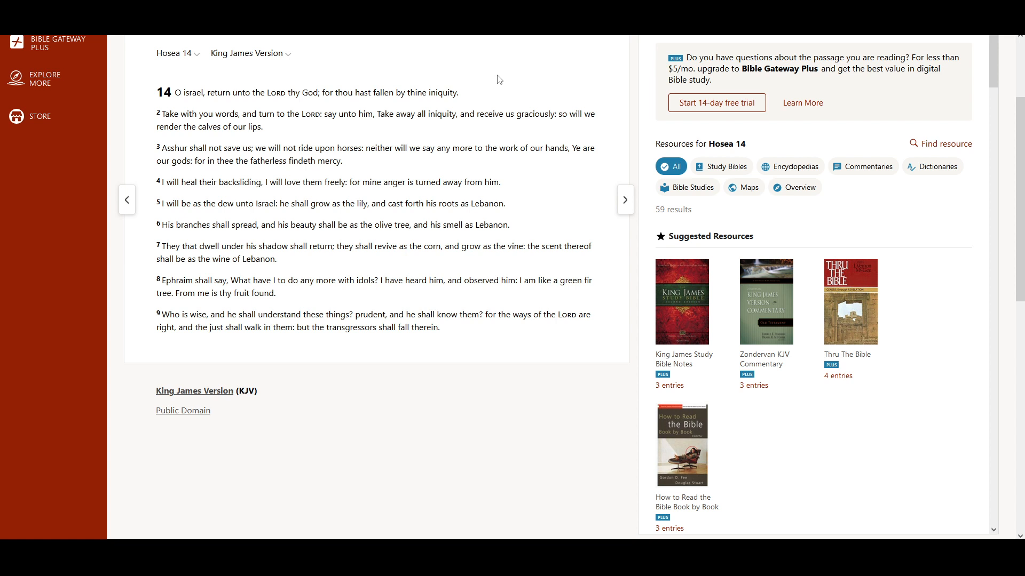
{"action": "mouse_move", "coordinate": [475, 91]}
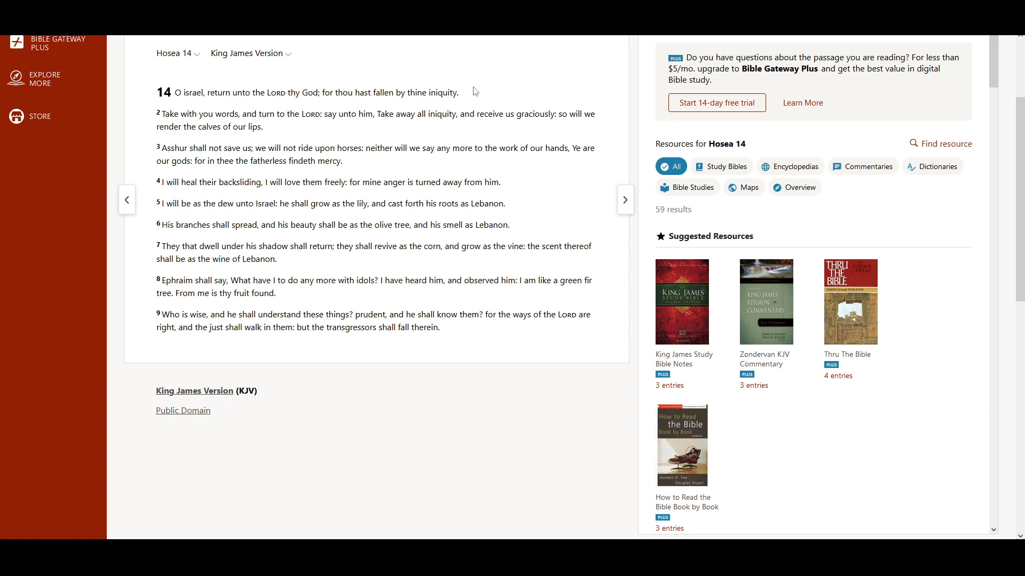
{"action": "mouse_move", "coordinate": [295, 125]}
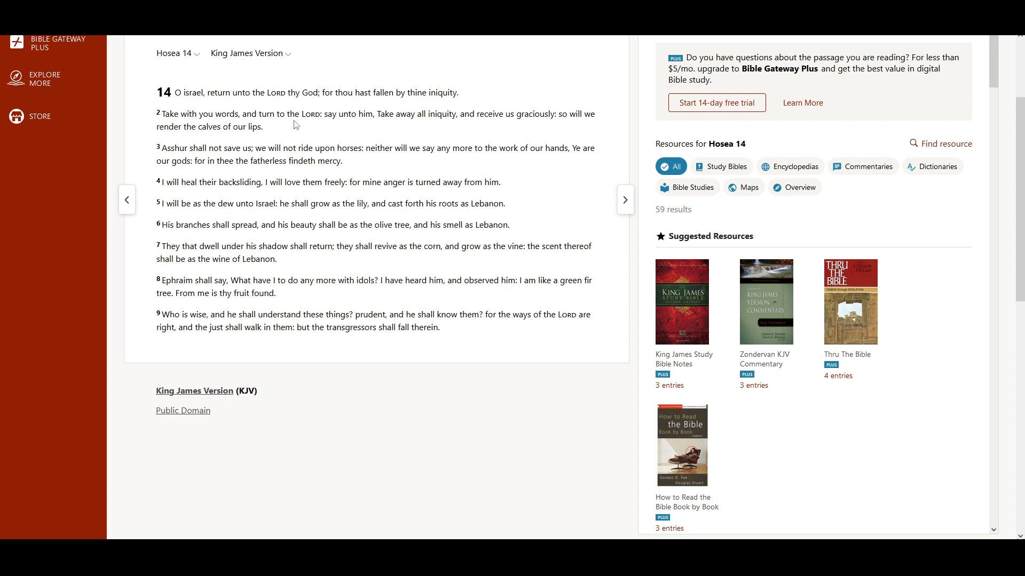
{"action": "mouse_move", "coordinate": [298, 119]}
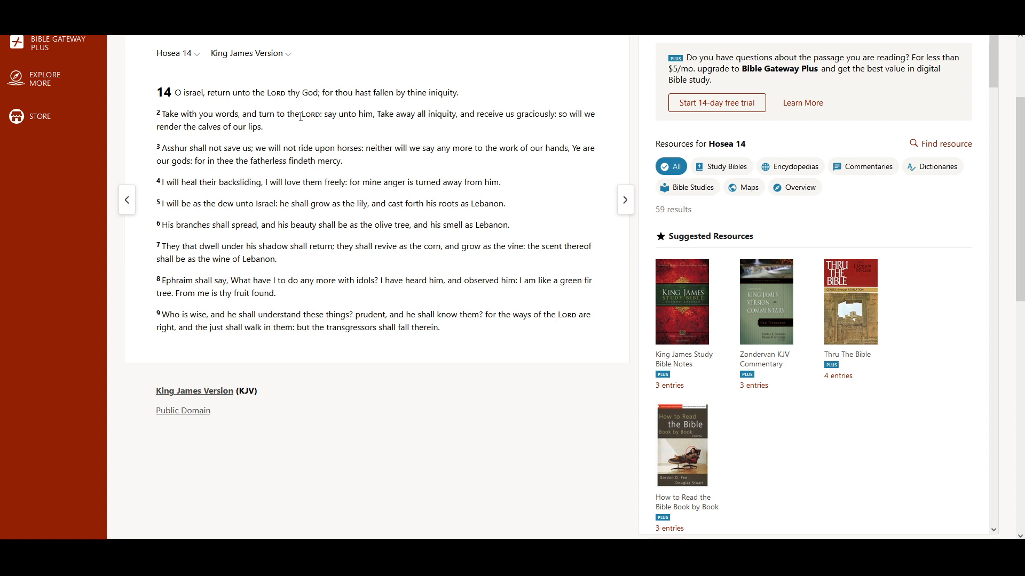
{"action": "mouse_move", "coordinate": [330, 125]}
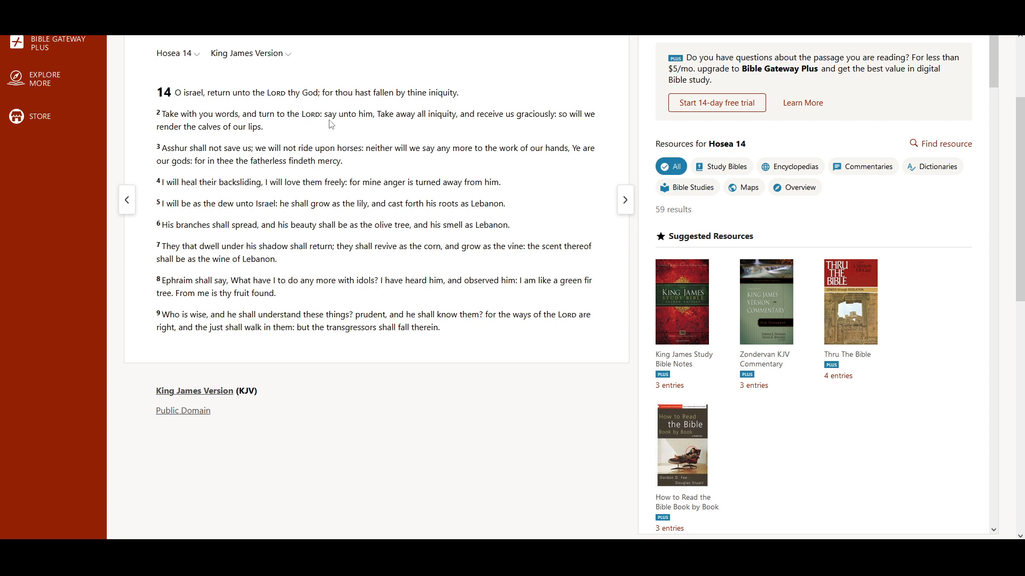
{"action": "mouse_move", "coordinate": [449, 166]}
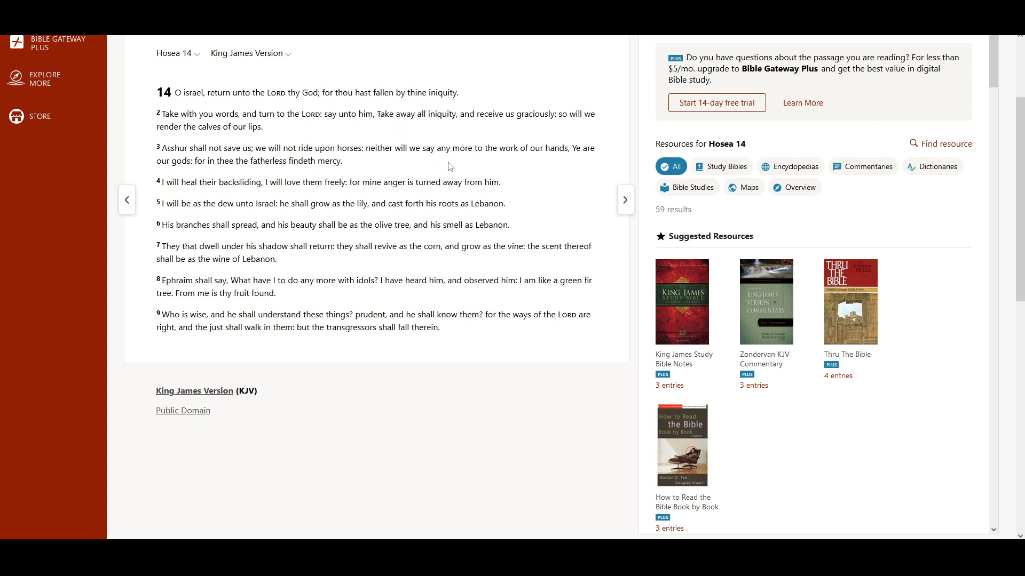
{"action": "mouse_move", "coordinate": [565, 169]}
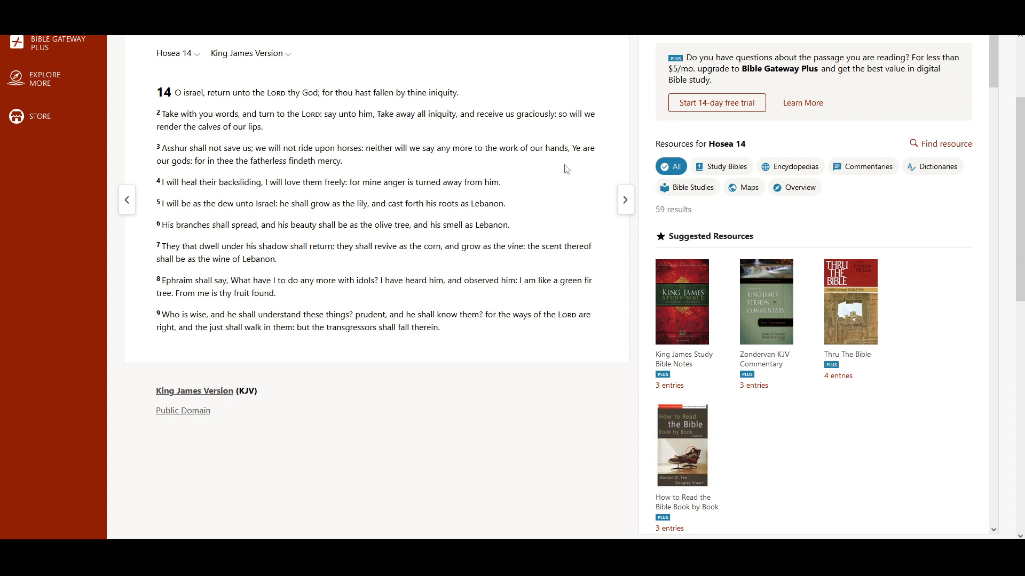
{"action": "mouse_move", "coordinate": [581, 174]}
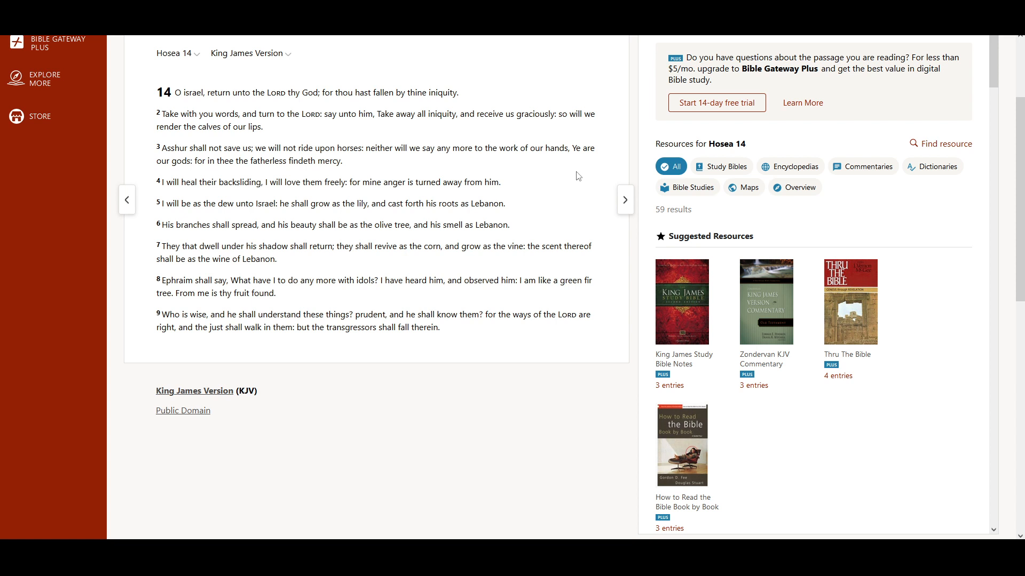
{"action": "mouse_move", "coordinate": [573, 180]}
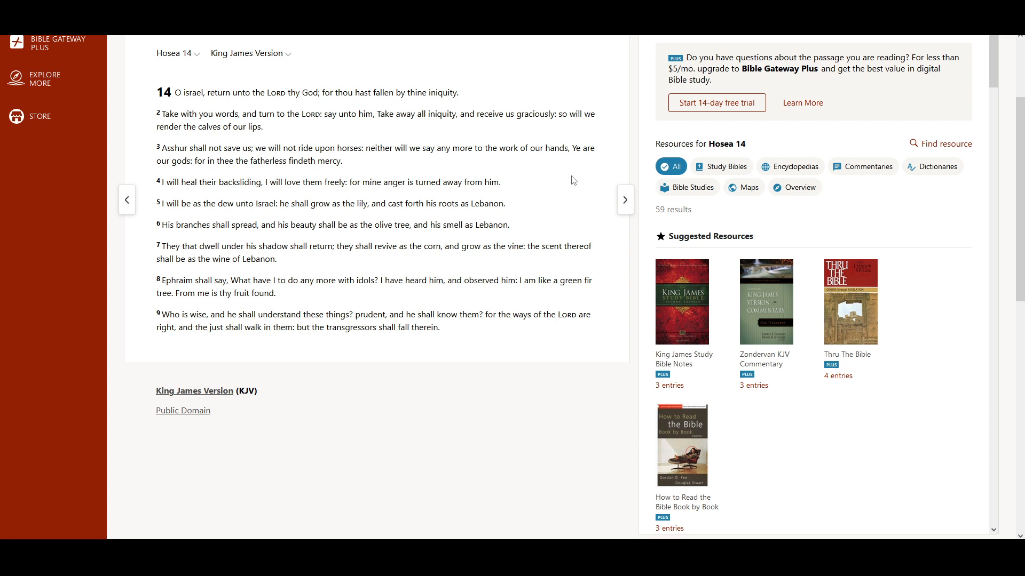
{"action": "mouse_move", "coordinate": [567, 175]}
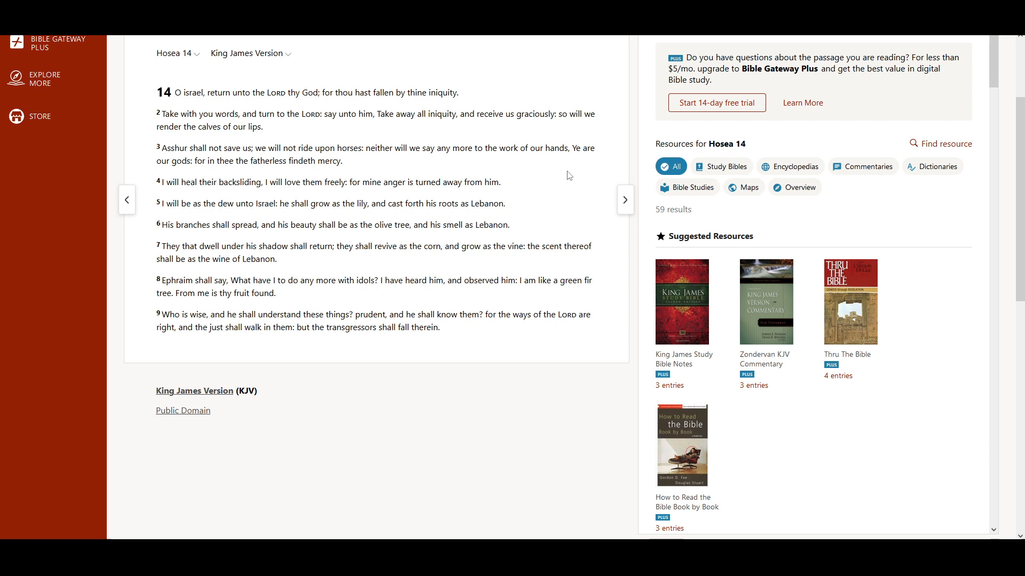